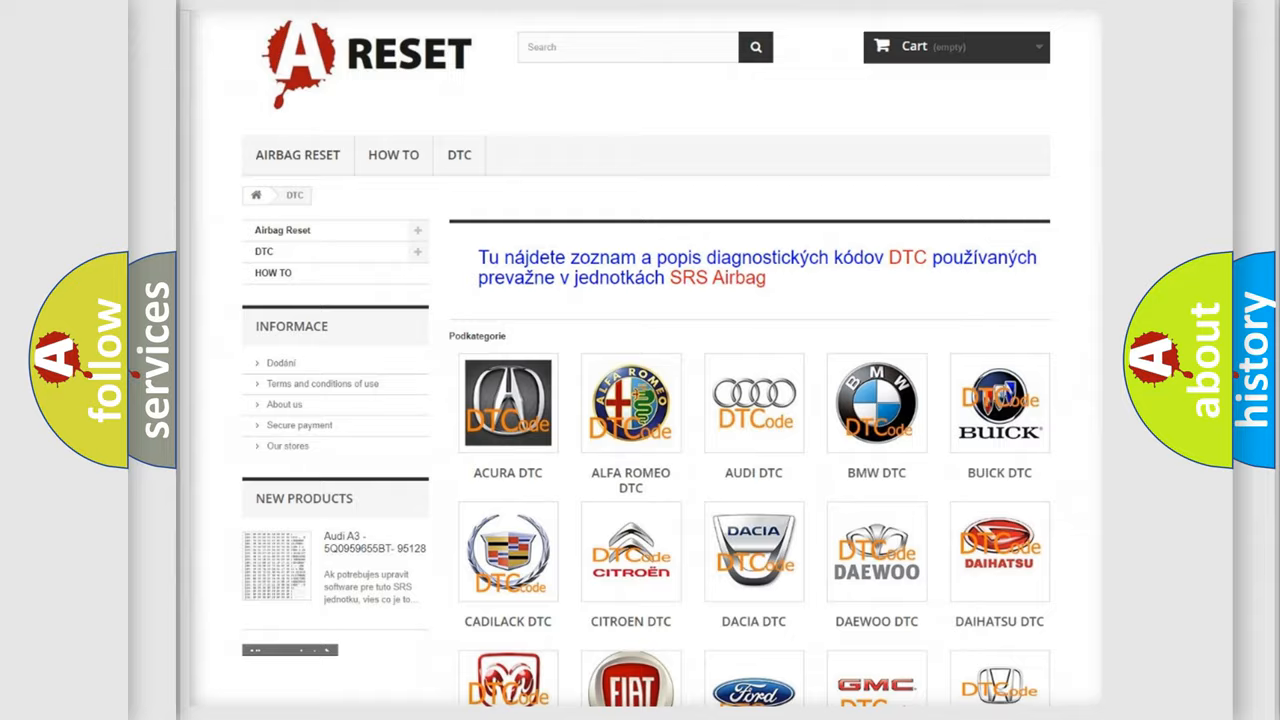
# Scroll the A-Reset DTC brand grid, open the Jeep trouble code list, and scroll through it.
pyautogui.scroll(-3)
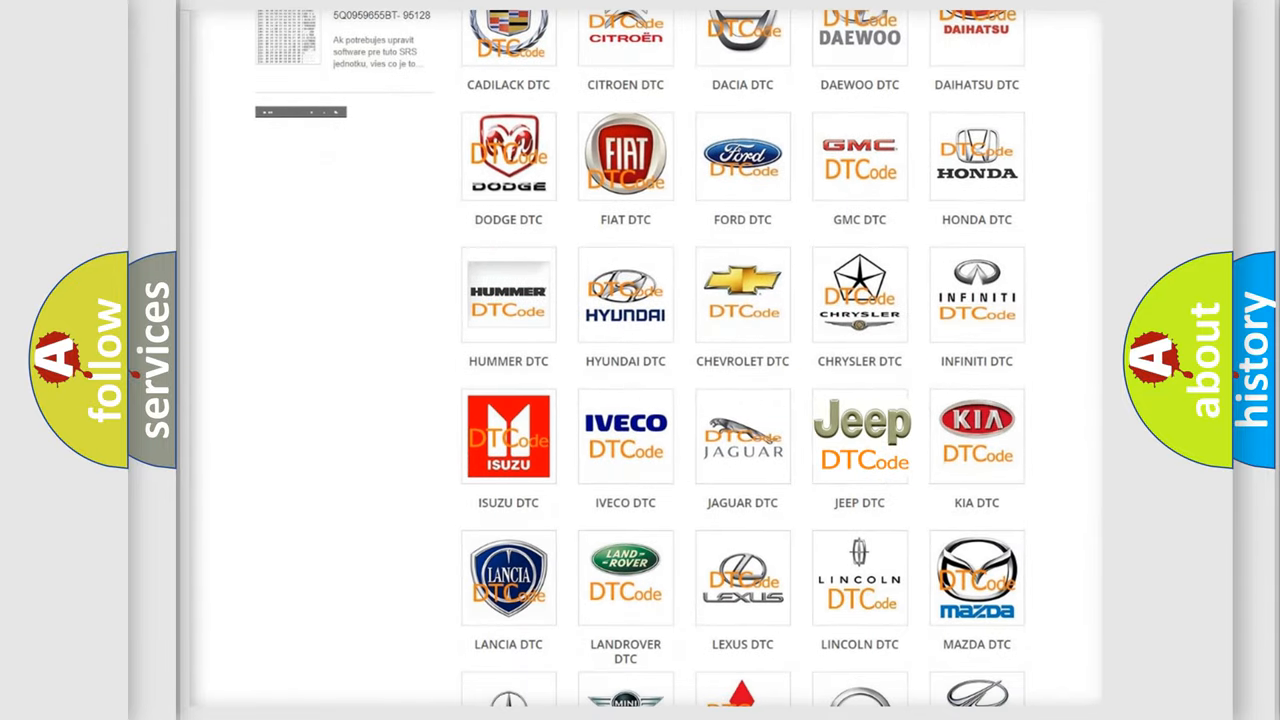
pyautogui.click(859, 436)
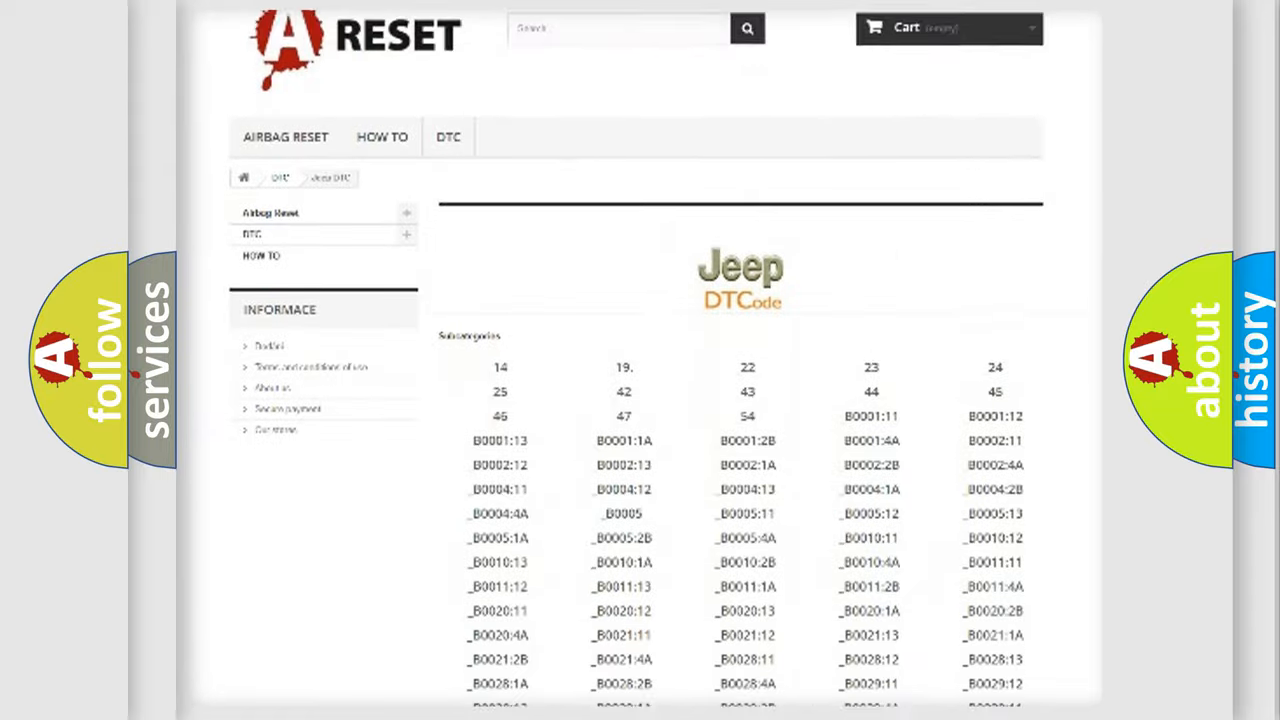
pyautogui.scroll(-3)
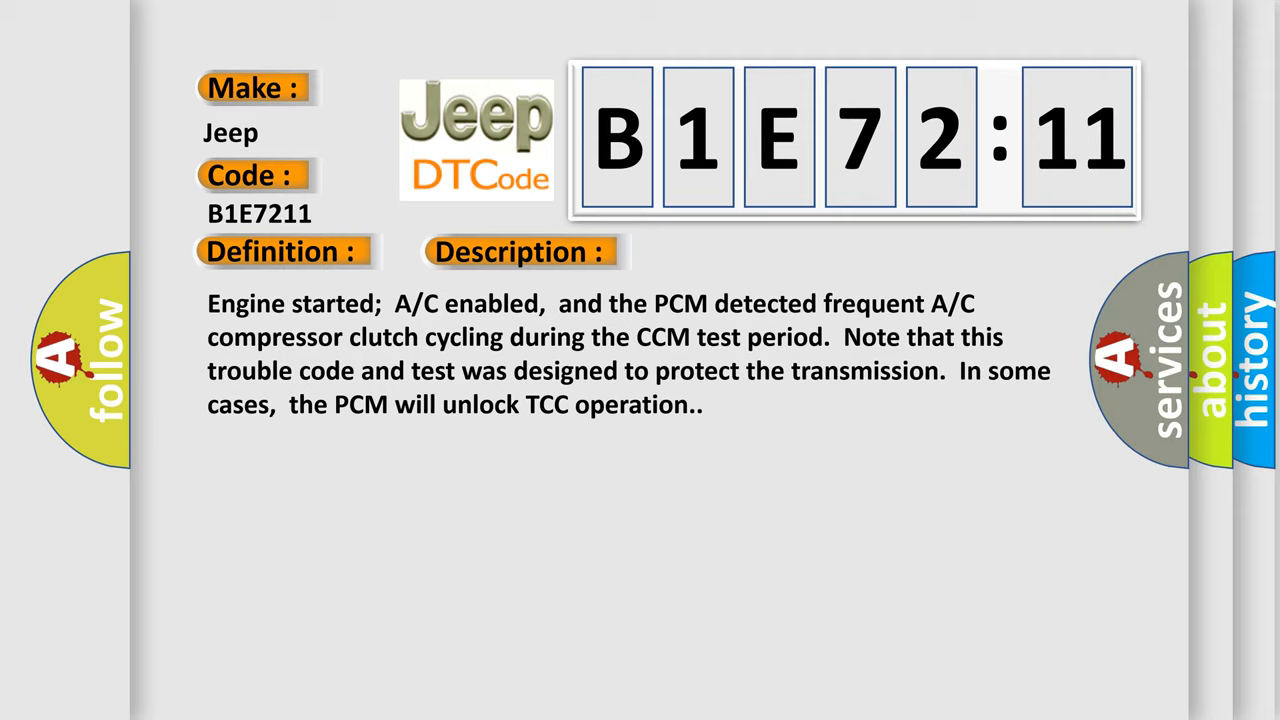
# Advance the slide to show the B1E72:11 causes: open A/C cycling pressure switch circuit, low refrigerant, short to ground.
pyautogui.click(732, 251)
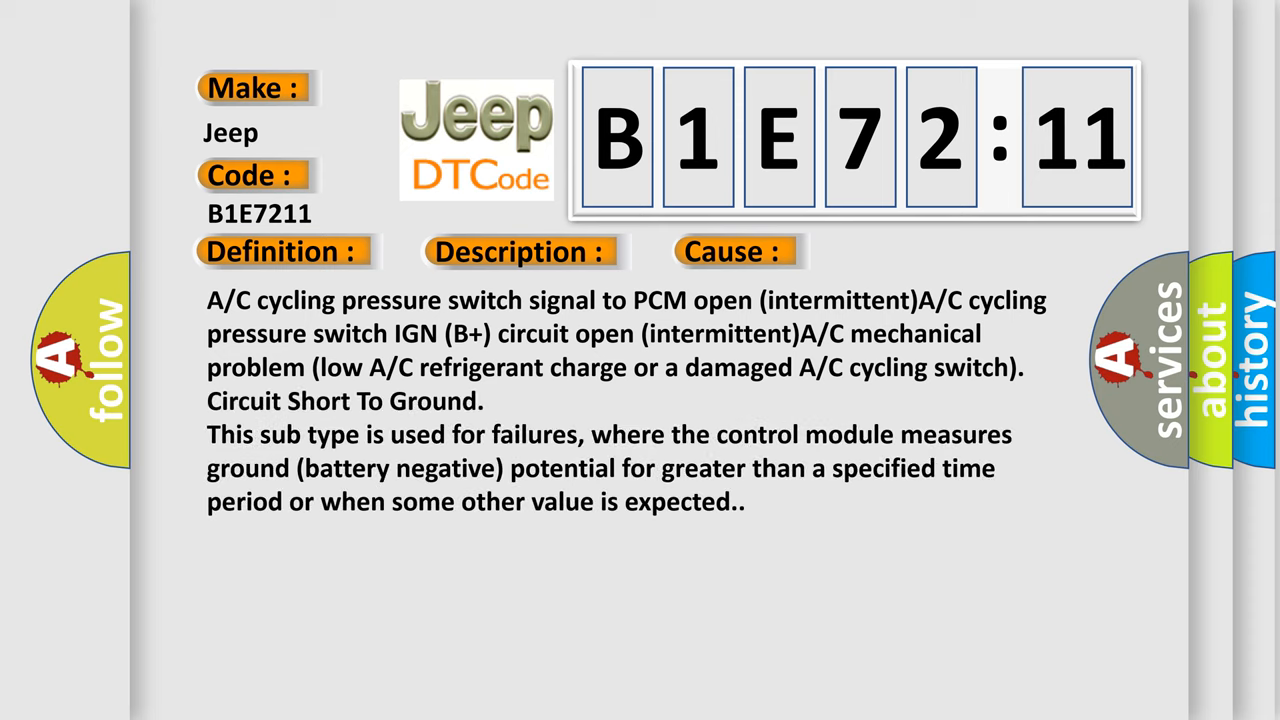